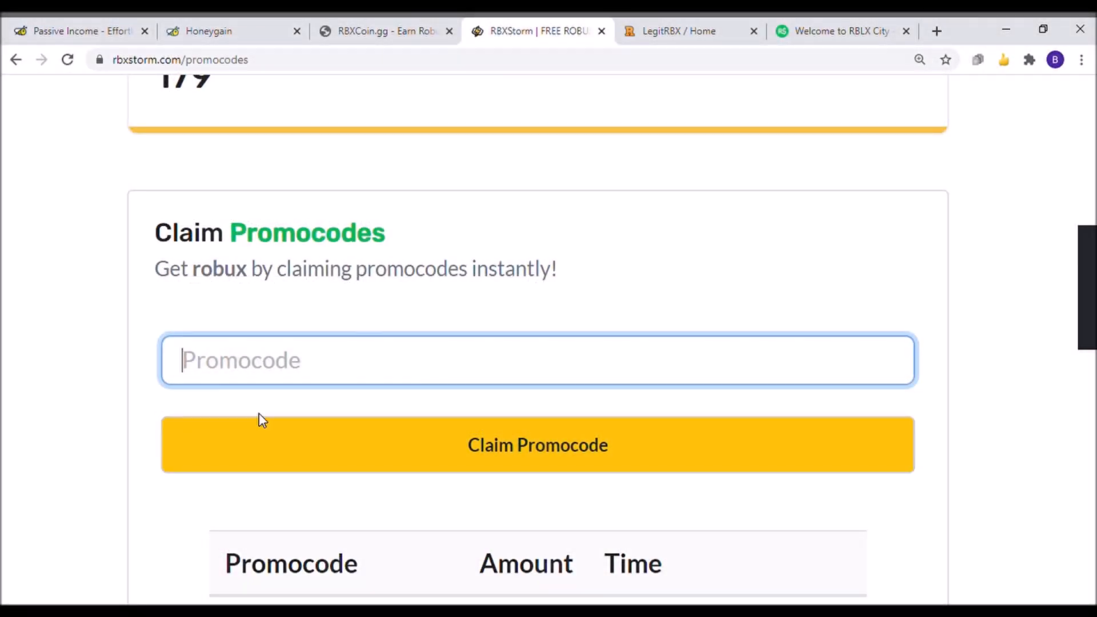
Claim the promo code 'AnnaRBCoolo' on RBXStorm
text(AnnaR)
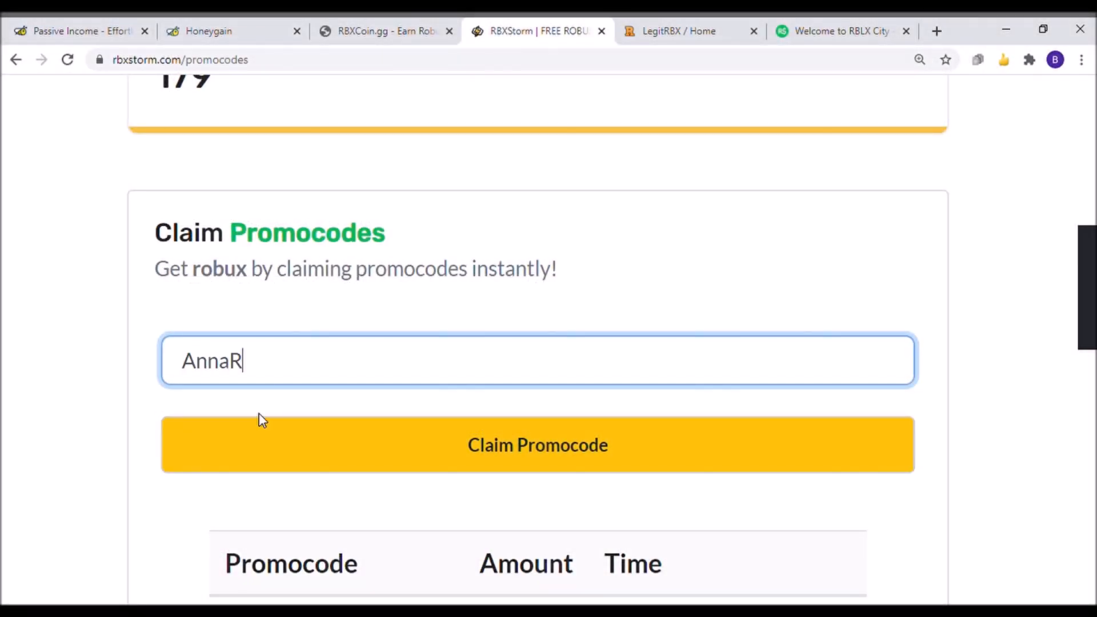
text(BCo)
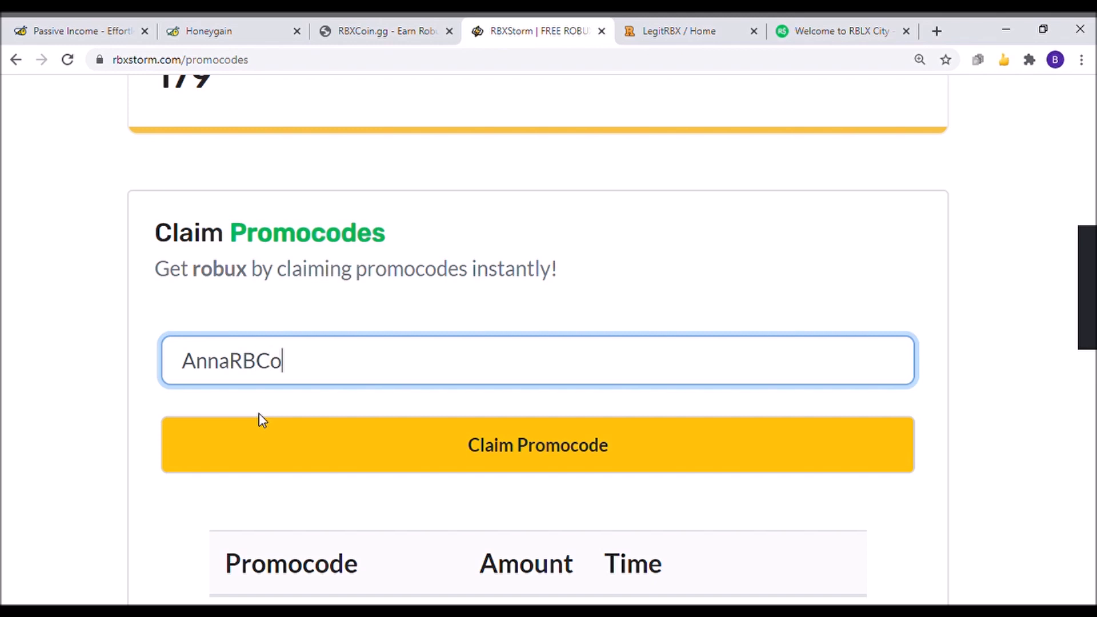
text(olo)
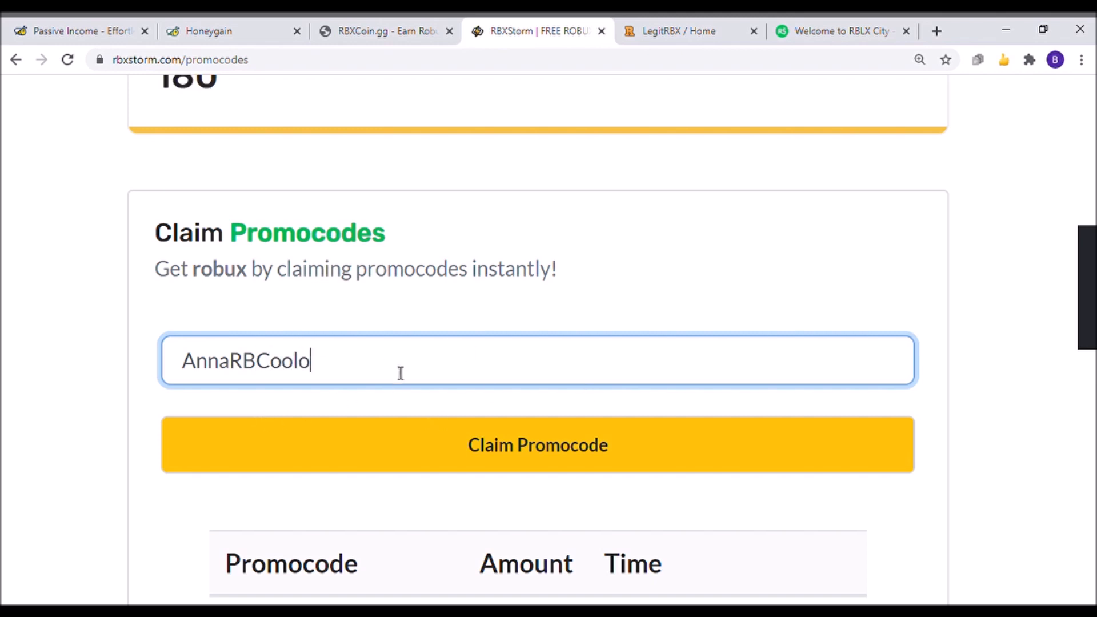
click(537, 445)
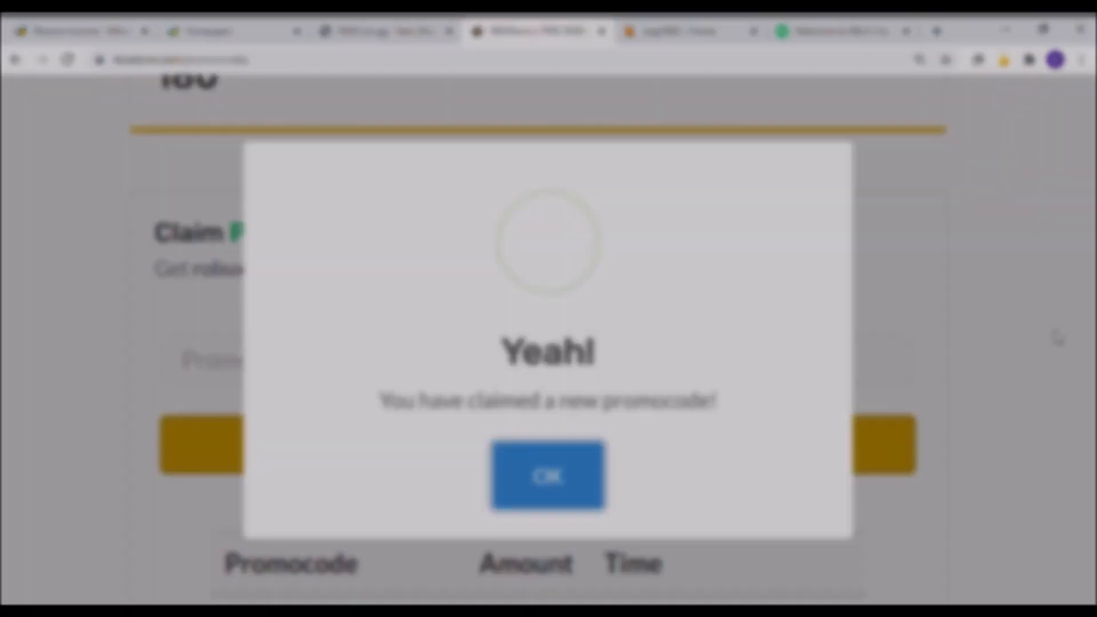
Redeem City100 on RBLX City and check the success banner showing a balance of 1 Robux
click(548, 477)
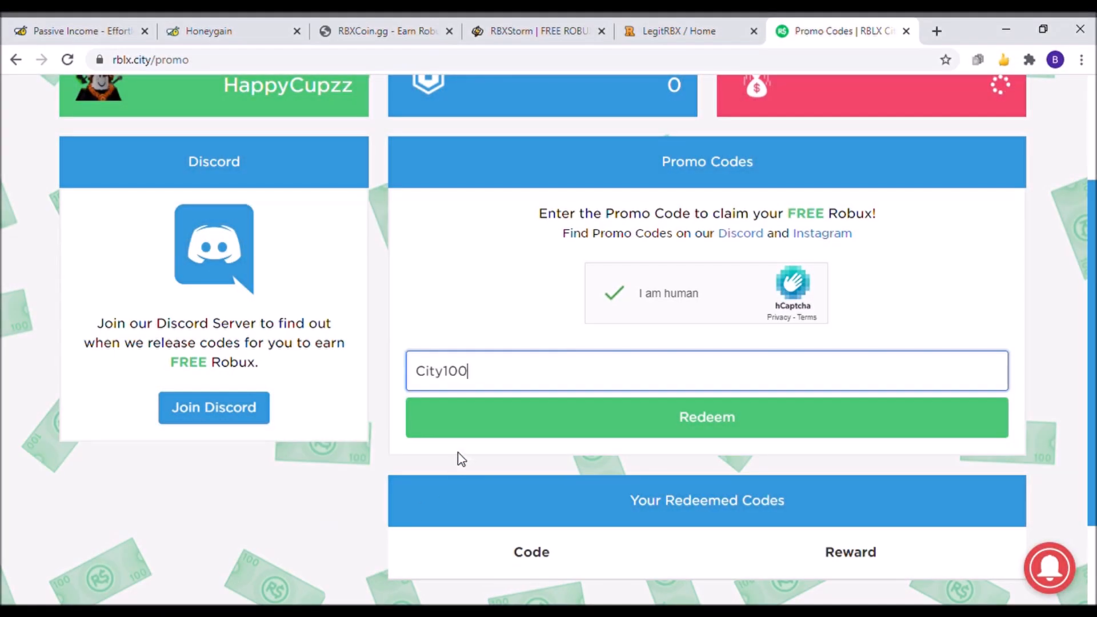
click(707, 417)
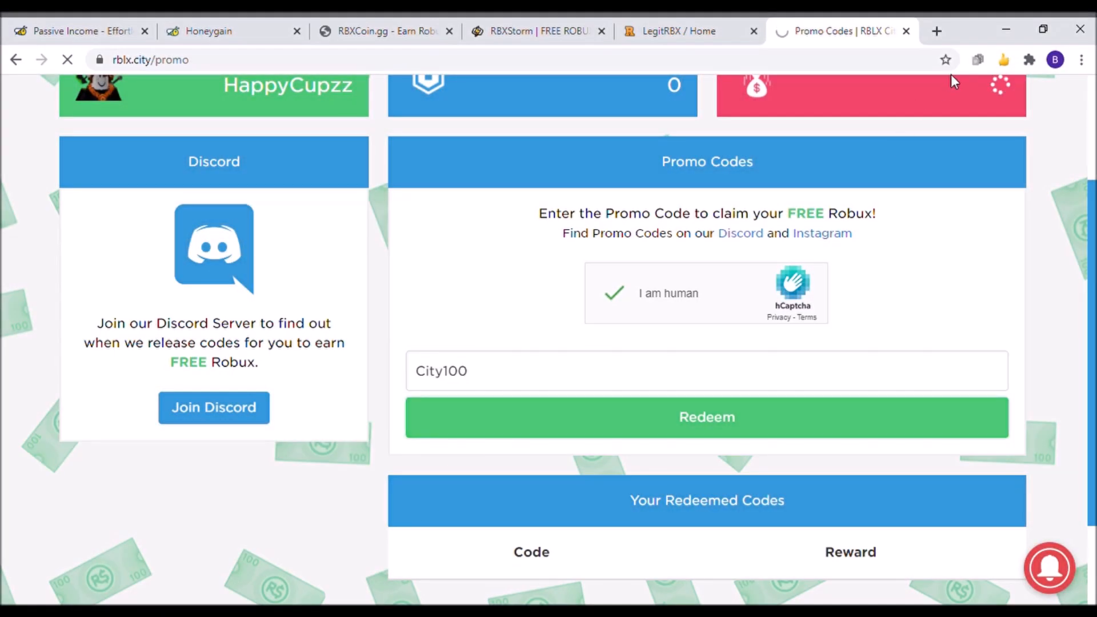
click(706, 417)
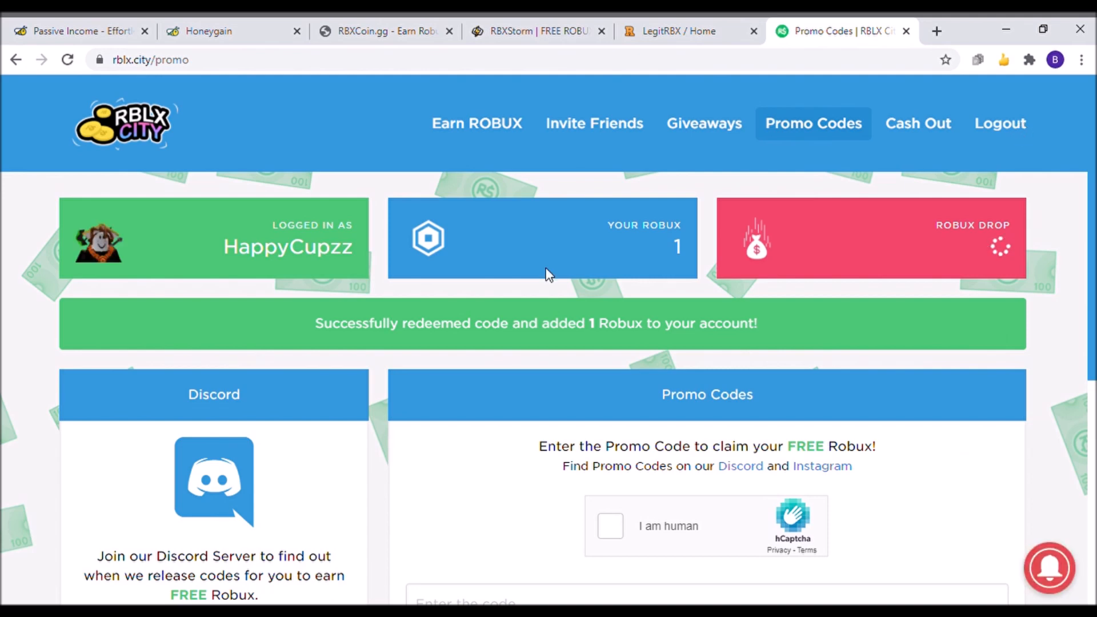
scroll(down, 3)
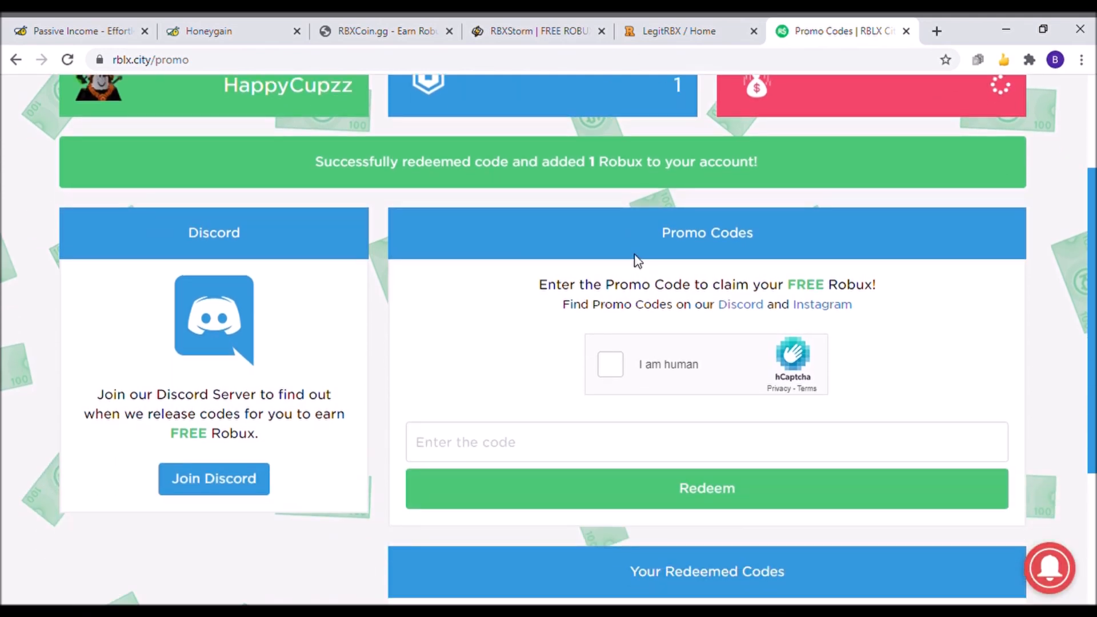
scroll(up, 3)
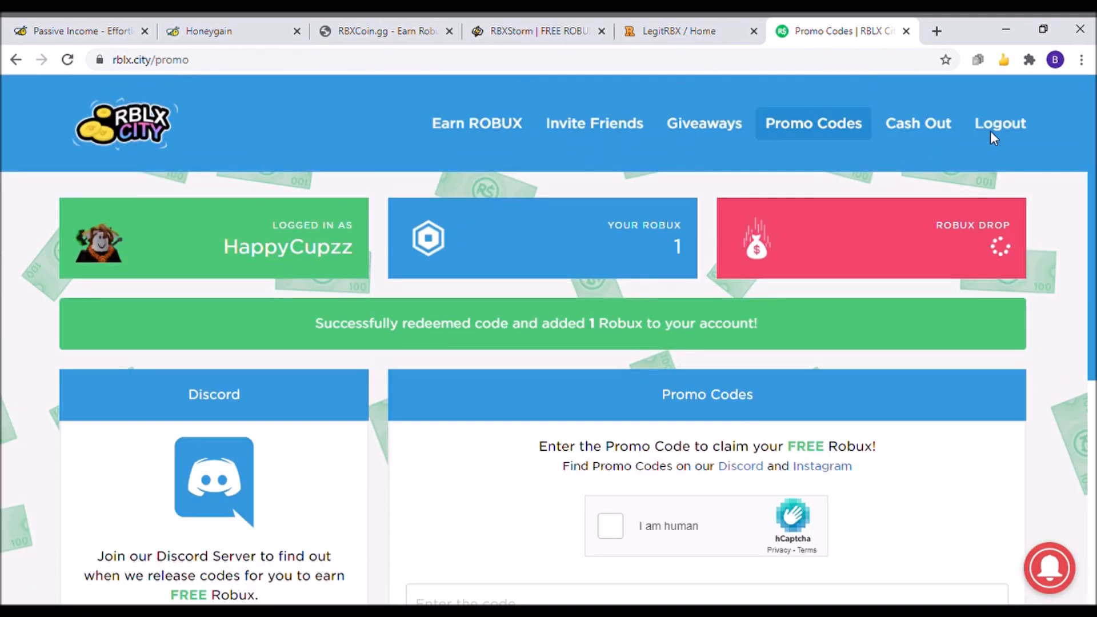